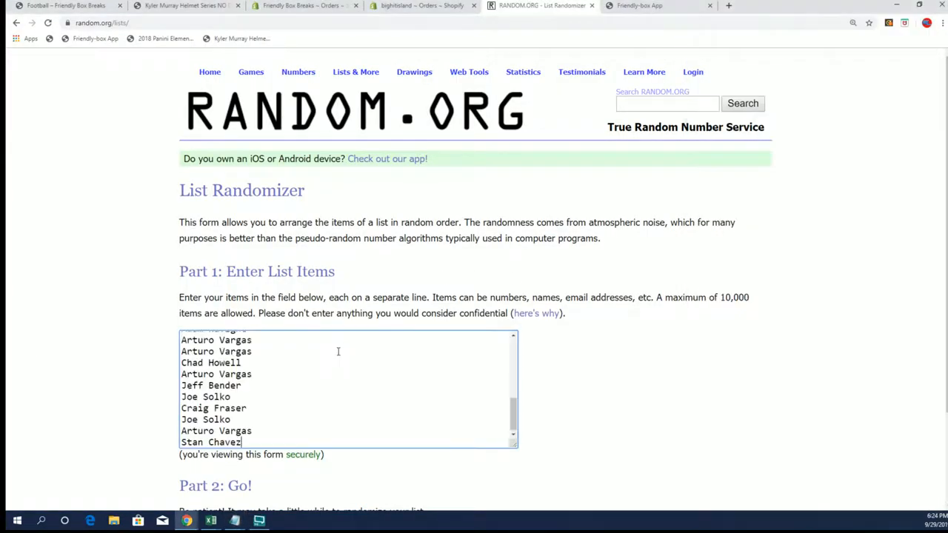
pyautogui.click(210, 420)
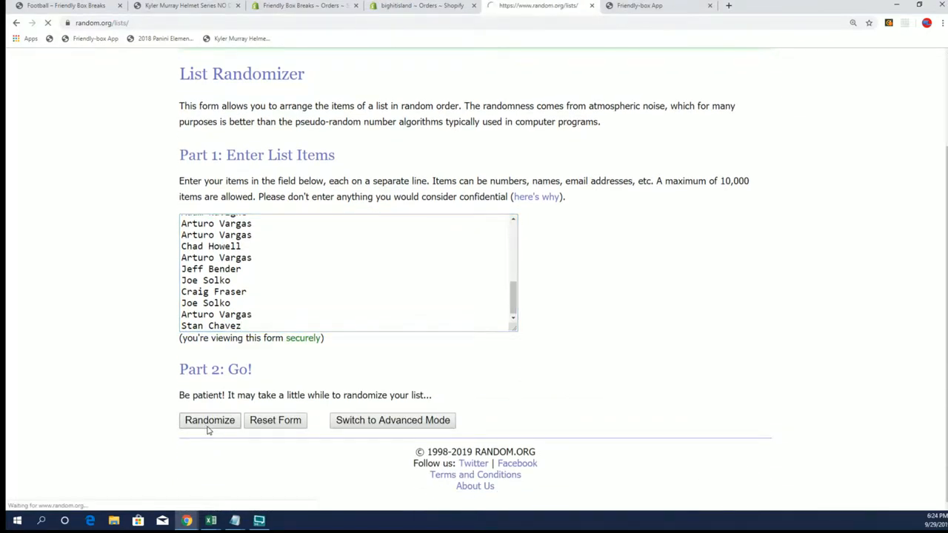
pyautogui.click(210, 420)
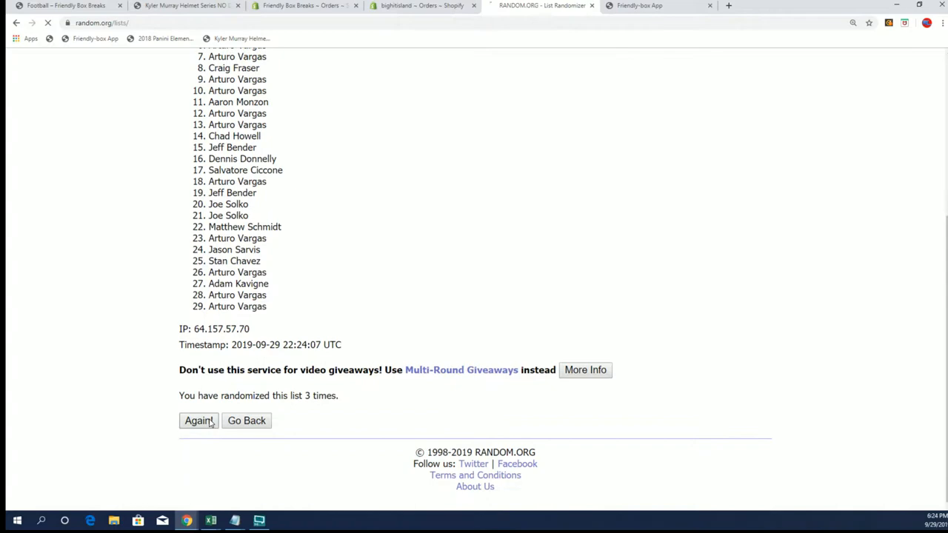
pyautogui.click(198, 420)
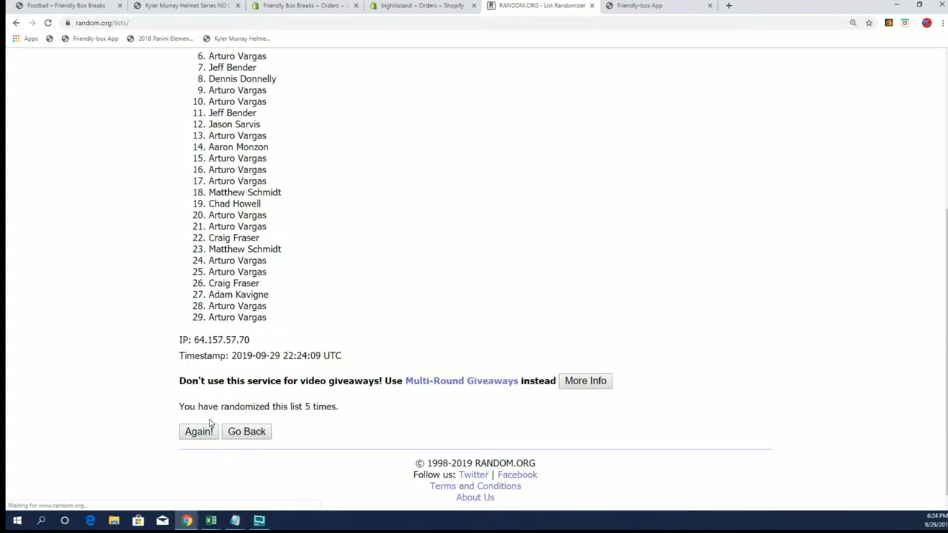
pyautogui.click(197, 432)
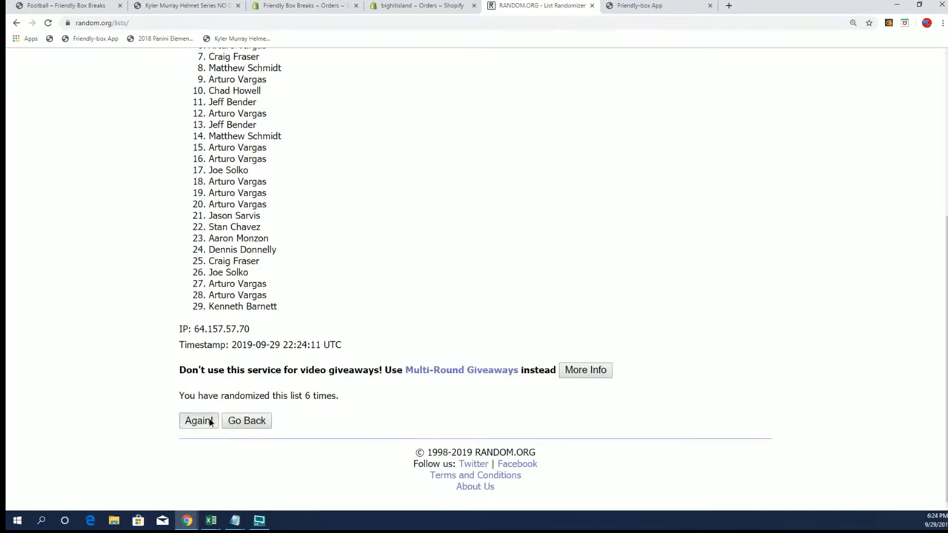
pyautogui.click(199, 420)
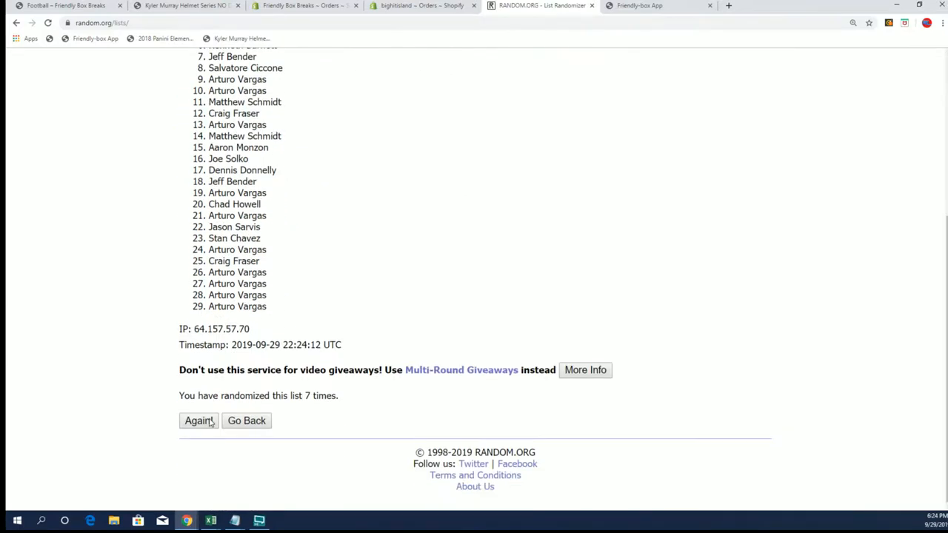
pyautogui.click(198, 420)
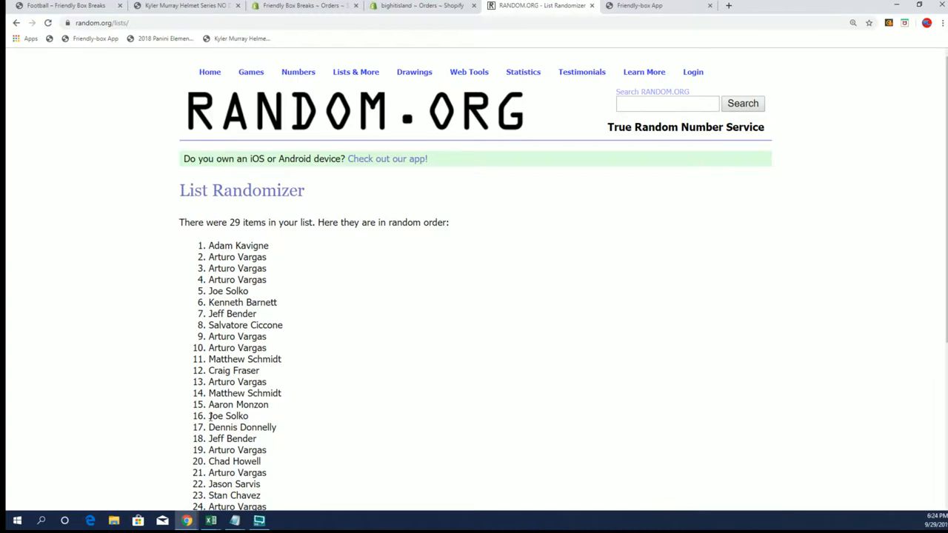
pyautogui.moveTo(691, 511)
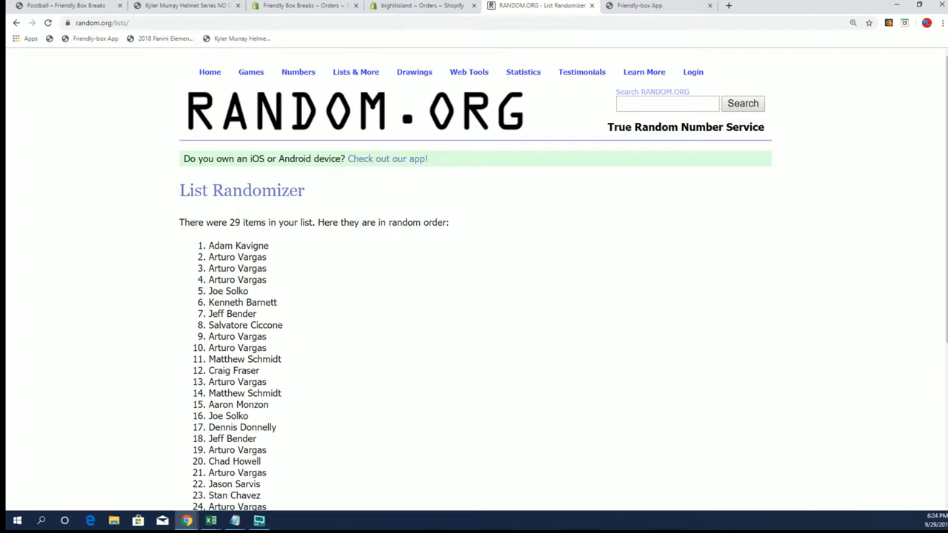
pyautogui.click(356, 72)
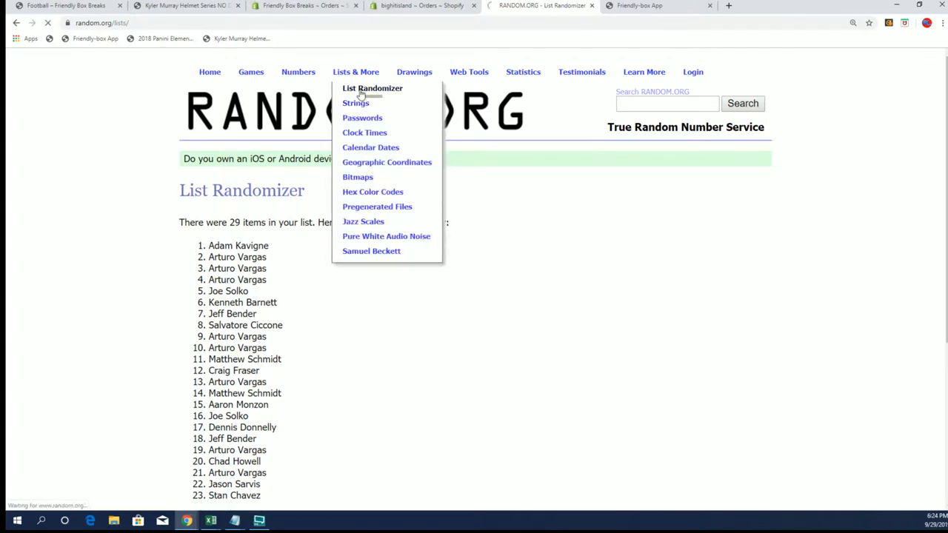
# Step: Open a fresh List Randomizer form, close the Notepad copy, and open the buyer spreadsheet
pyautogui.click(372, 88)
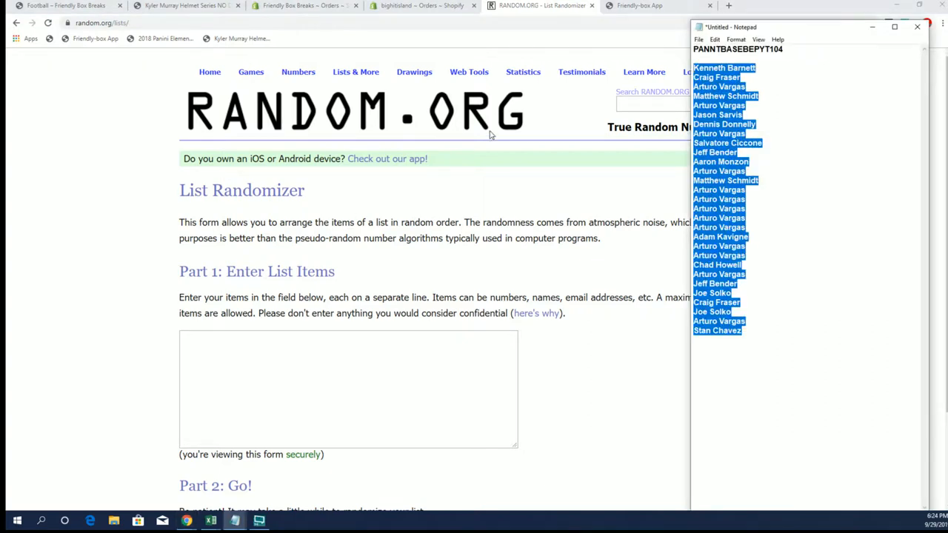
pyautogui.click(916, 27)
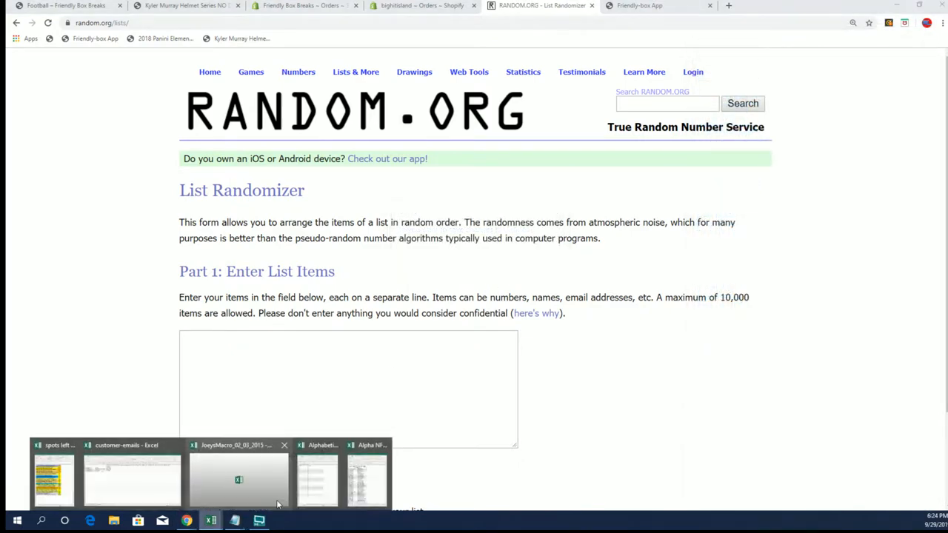
pyautogui.click(238, 479)
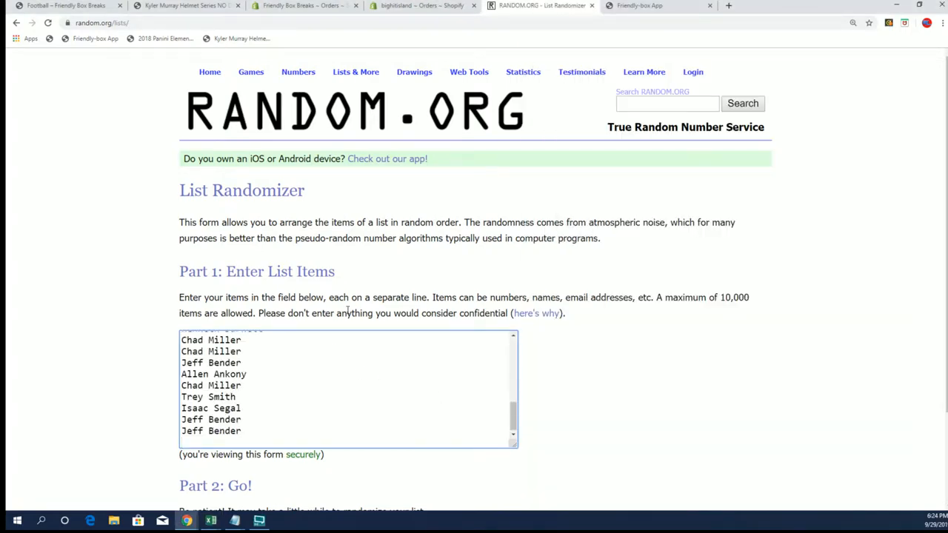
pyautogui.scroll(-3)
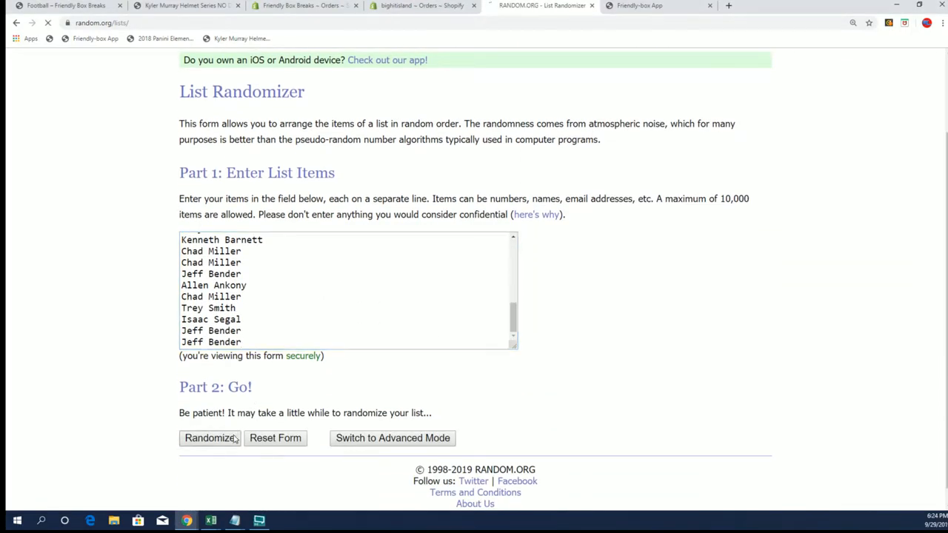
pyautogui.click(209, 438)
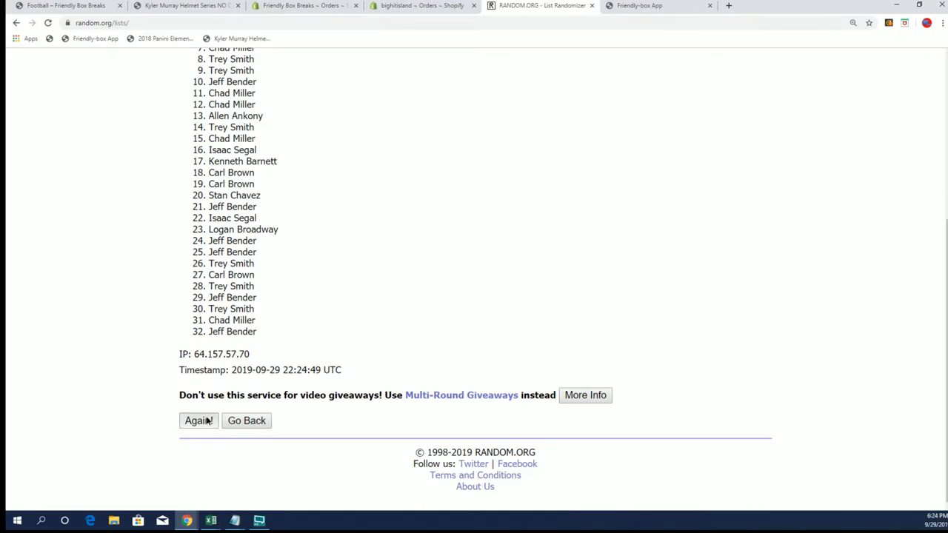
pyautogui.click(197, 421)
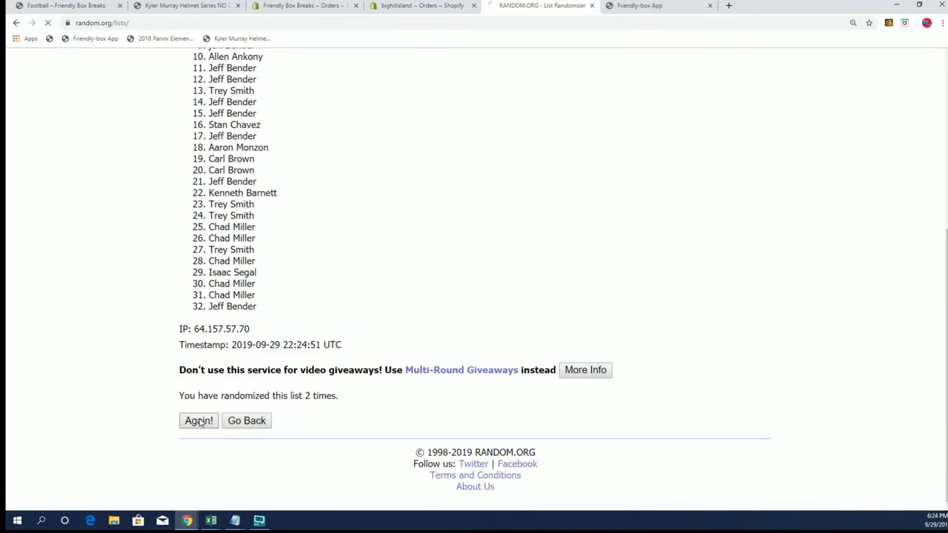
pyautogui.click(198, 421)
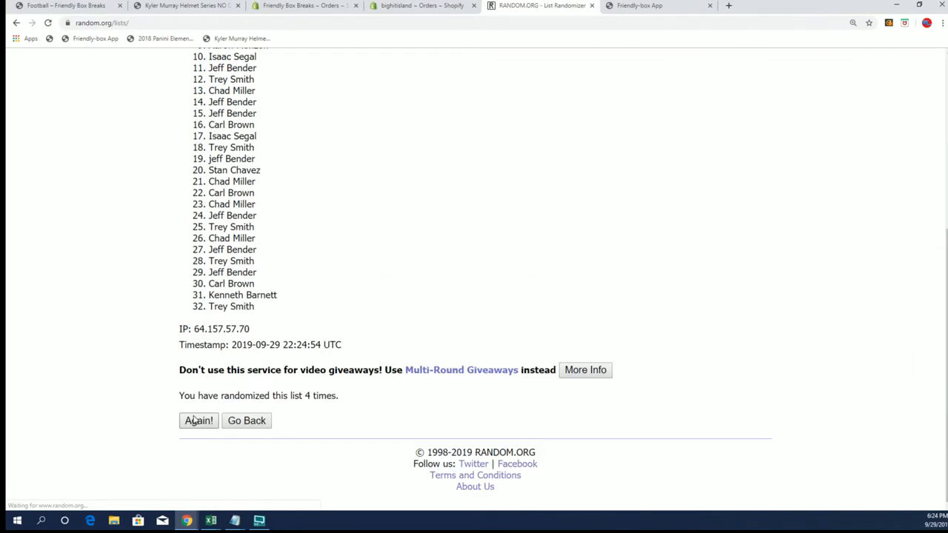
pyautogui.click(198, 420)
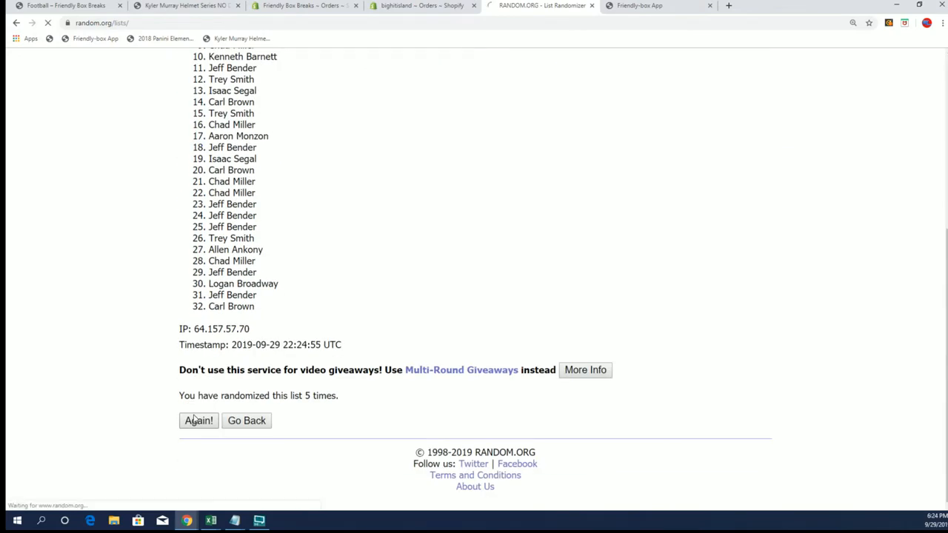
pyautogui.click(198, 421)
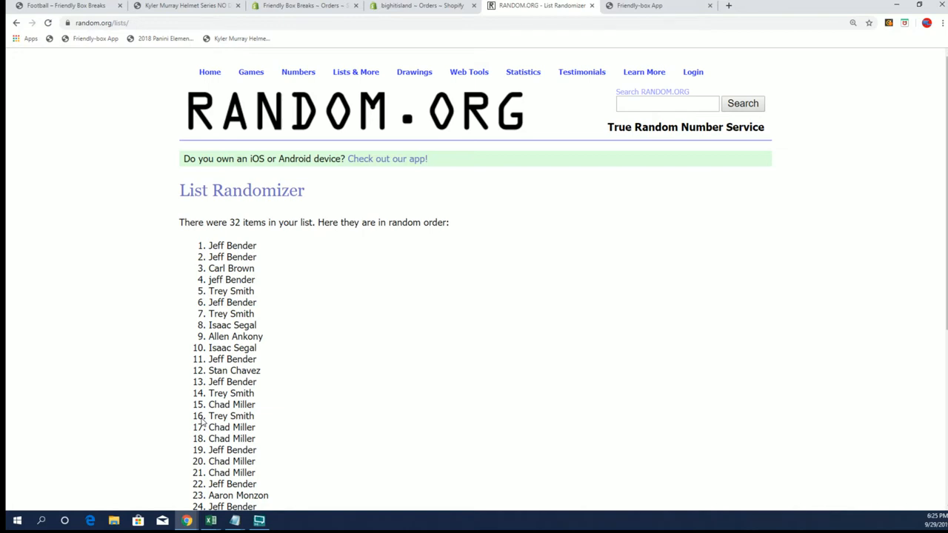
pyautogui.moveTo(277, 427)
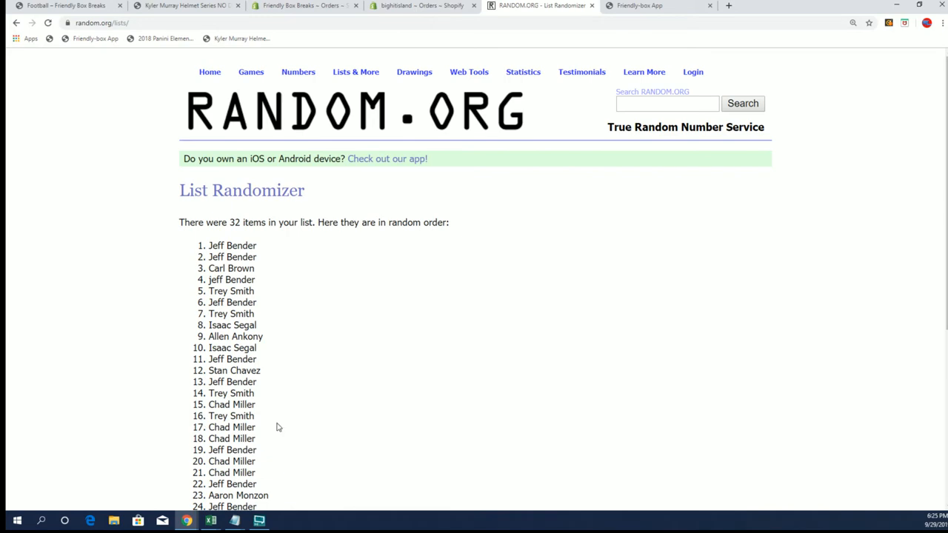
pyautogui.moveTo(309, 370)
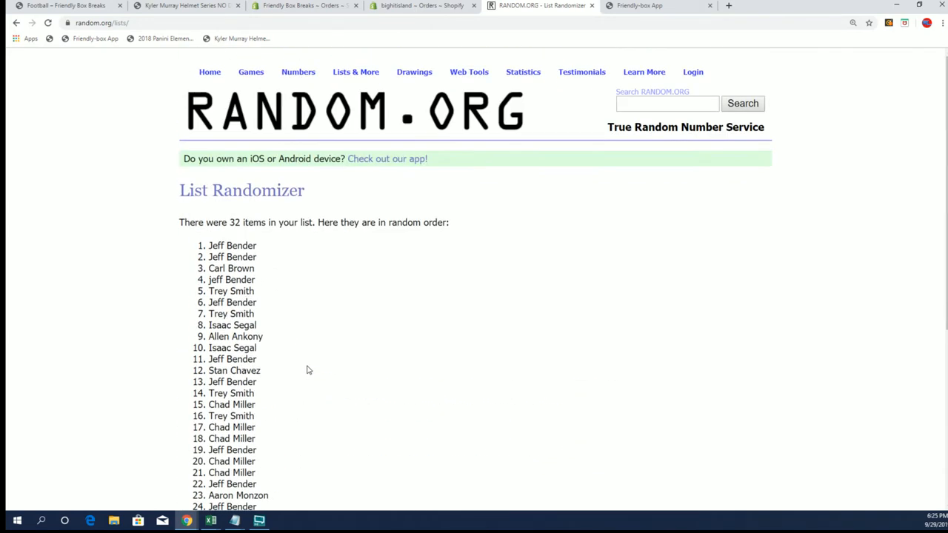